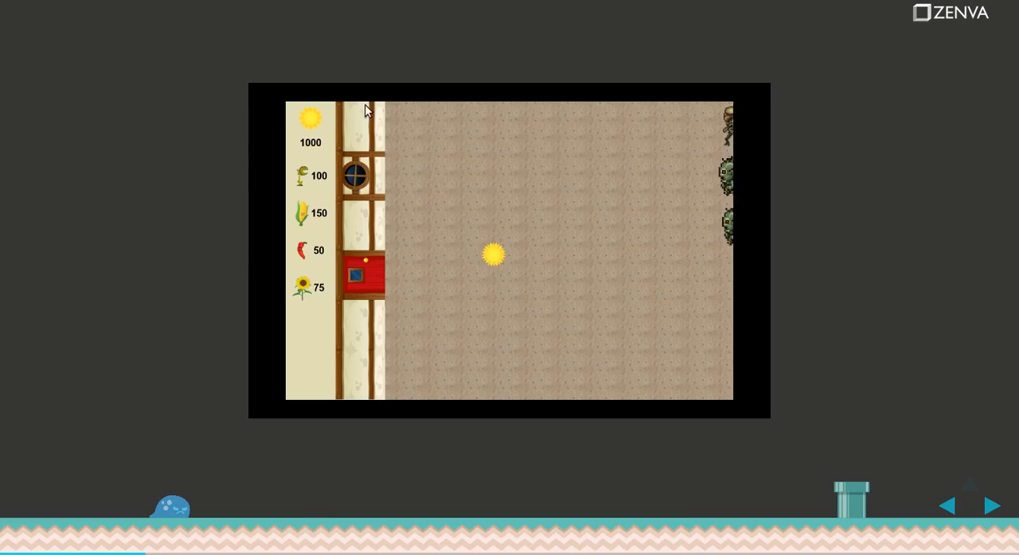
mouse_move(311, 114)
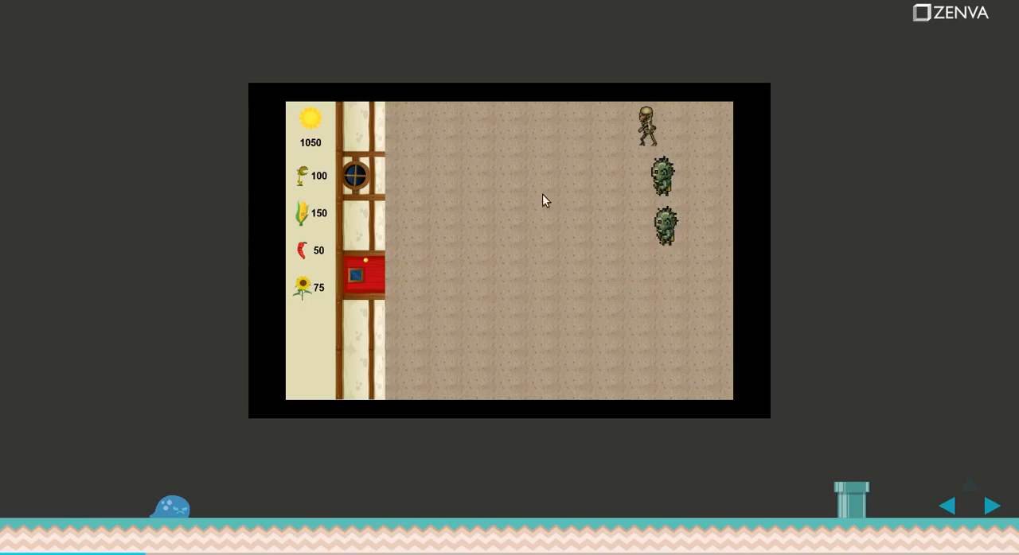
Collect the falling sun in the Quintus demo, raising the sun count to 1050
left_click(411, 318)
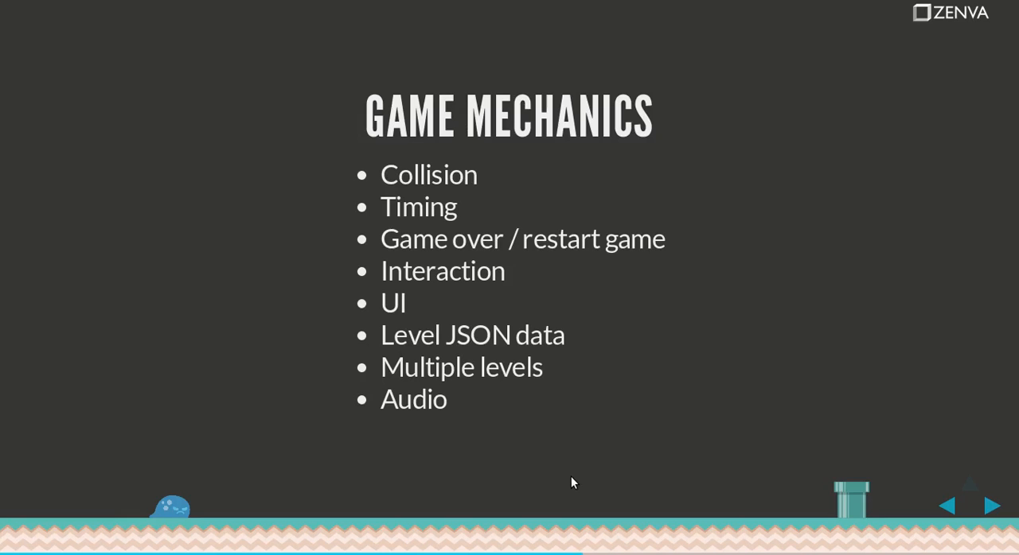
Advance past Game Mechanics to the Zenva Social slide with YouTube, Twitter and Facebook links
left_click(991, 505)
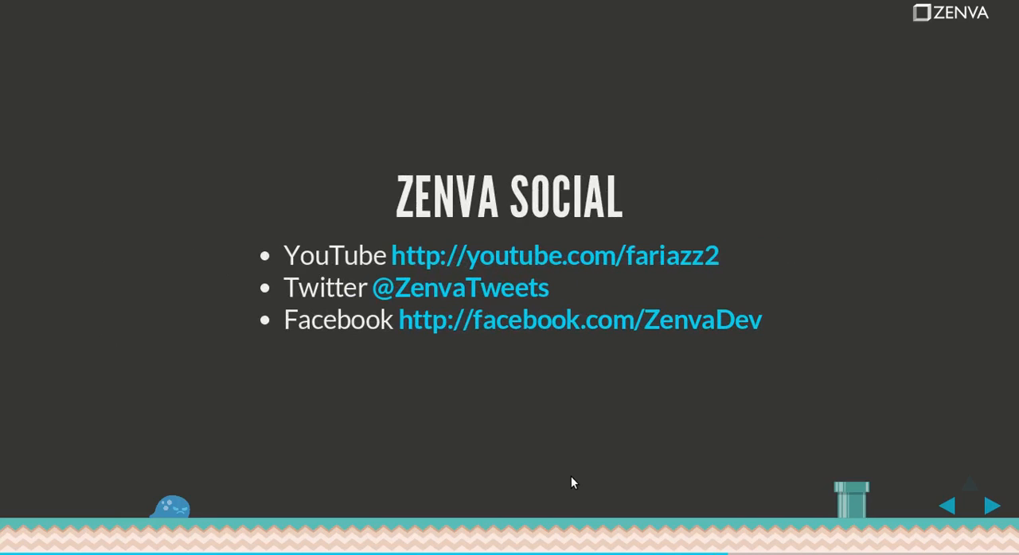